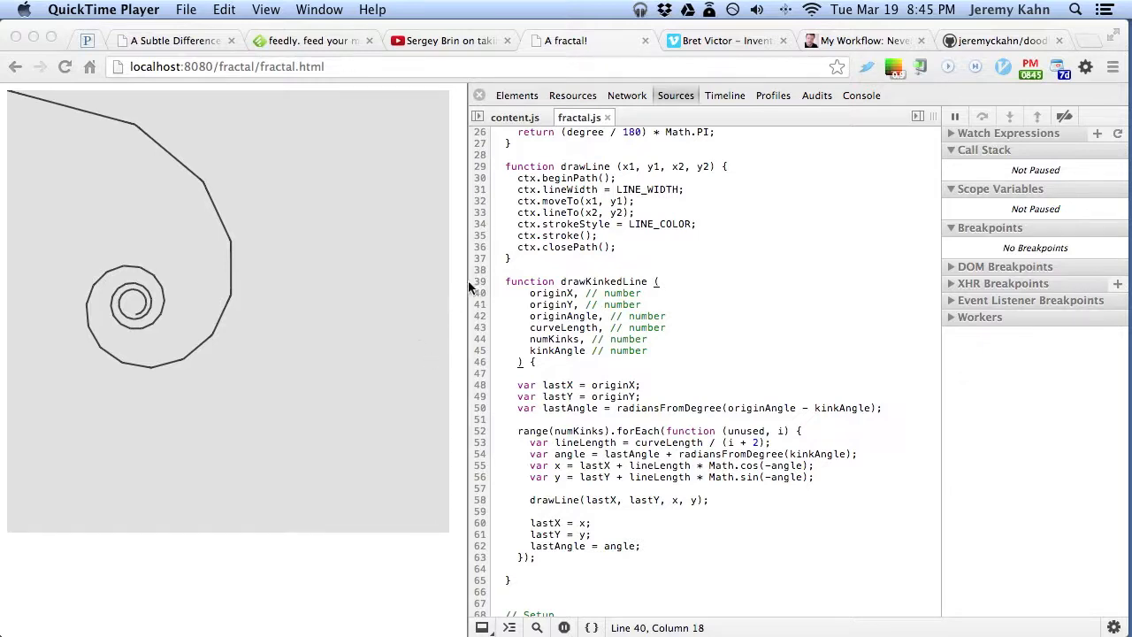
mouse_move(473, 281)
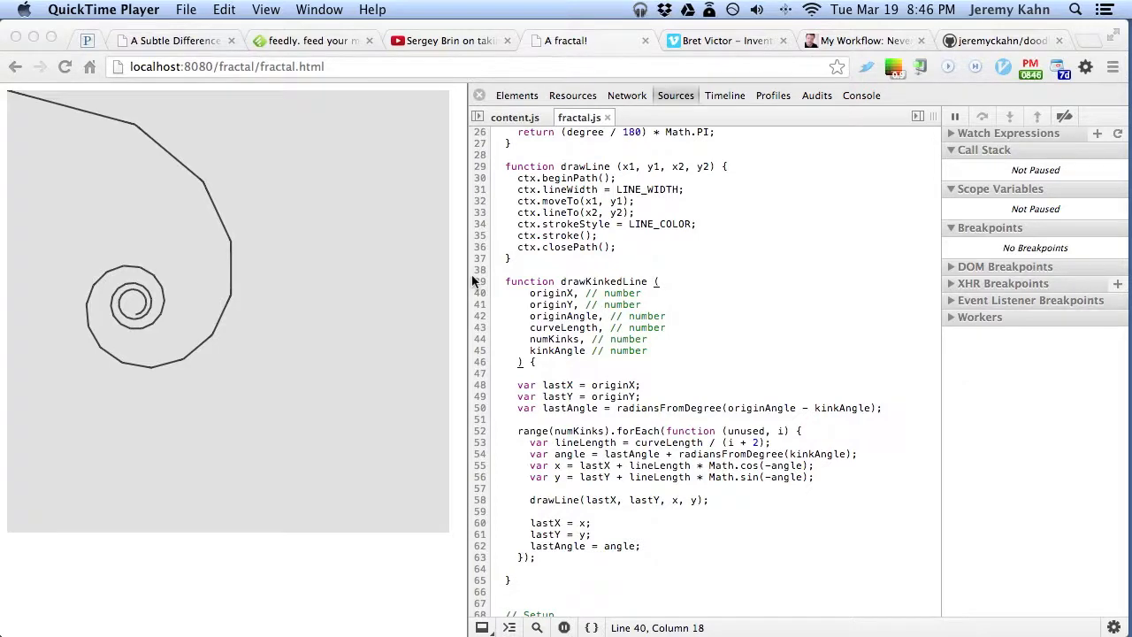
- Skim the Bret Victor Vimeo talk page, then switch to the 'Never having to leave DevTools' post
left_click(718, 40)
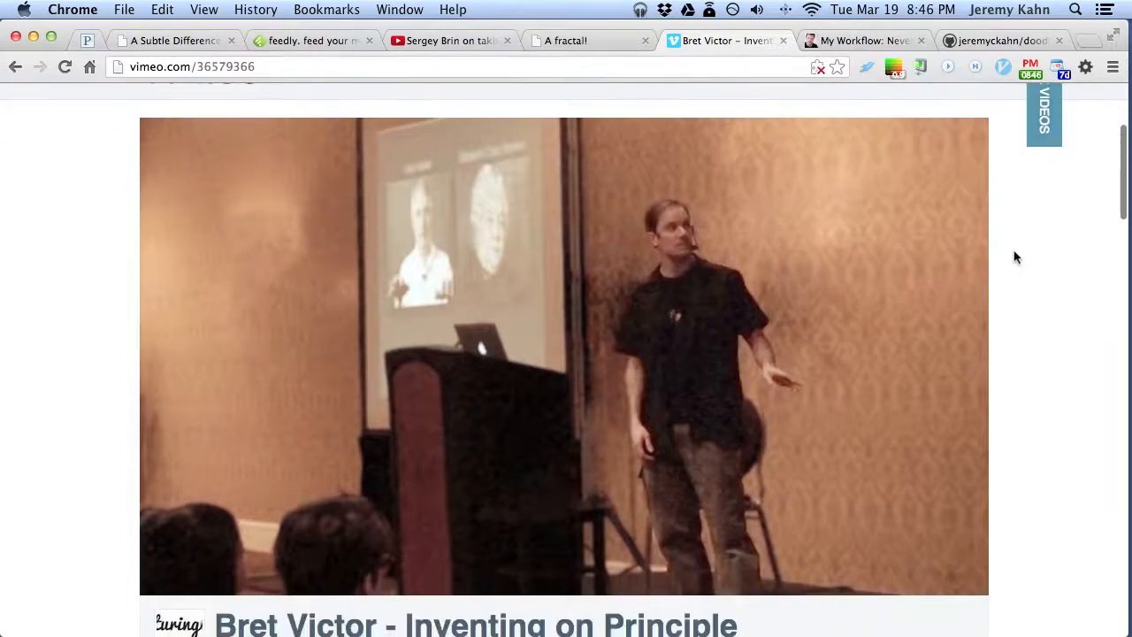
scroll("down", 3)
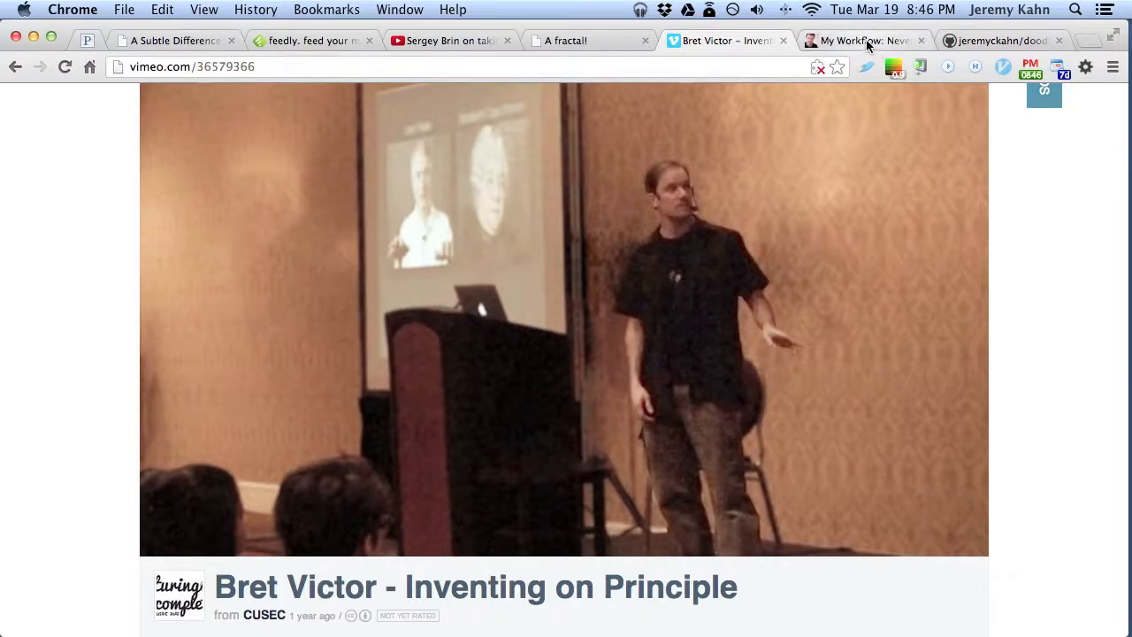
left_click(862, 41)
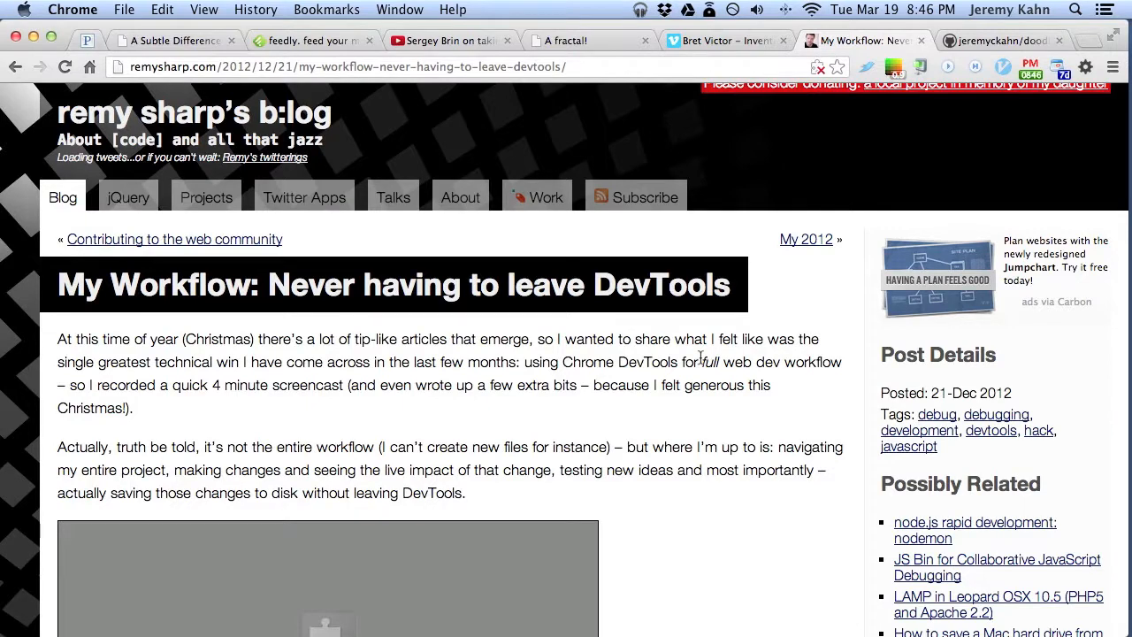
mouse_move(667, 443)
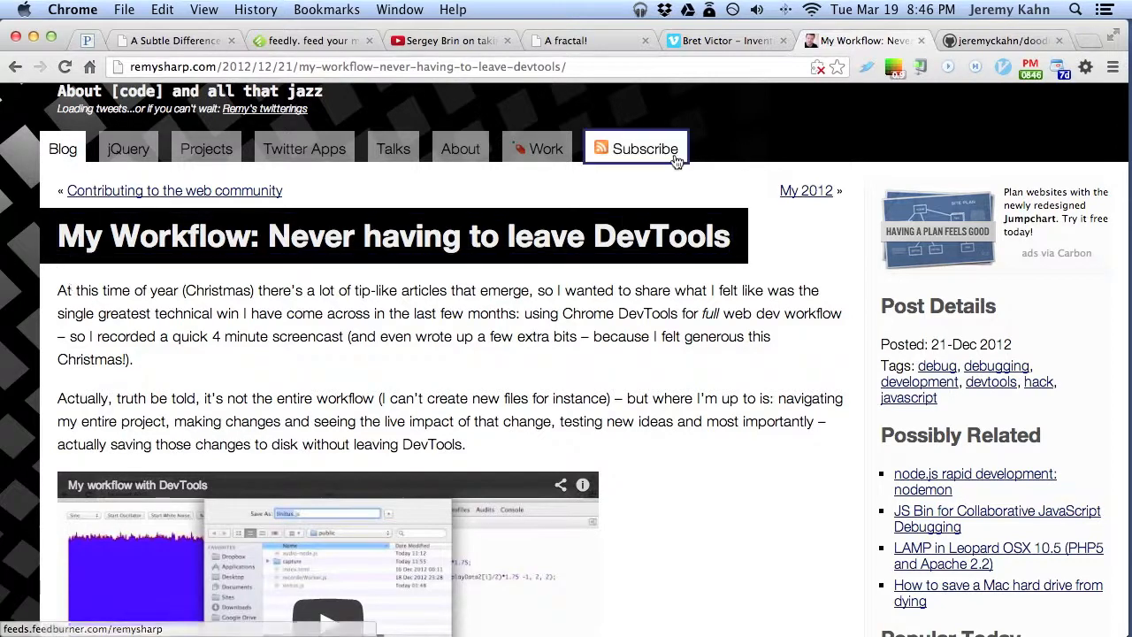
- Return to the 'A fractal!' tab with fractal.js open in DevTools
left_click(579, 41)
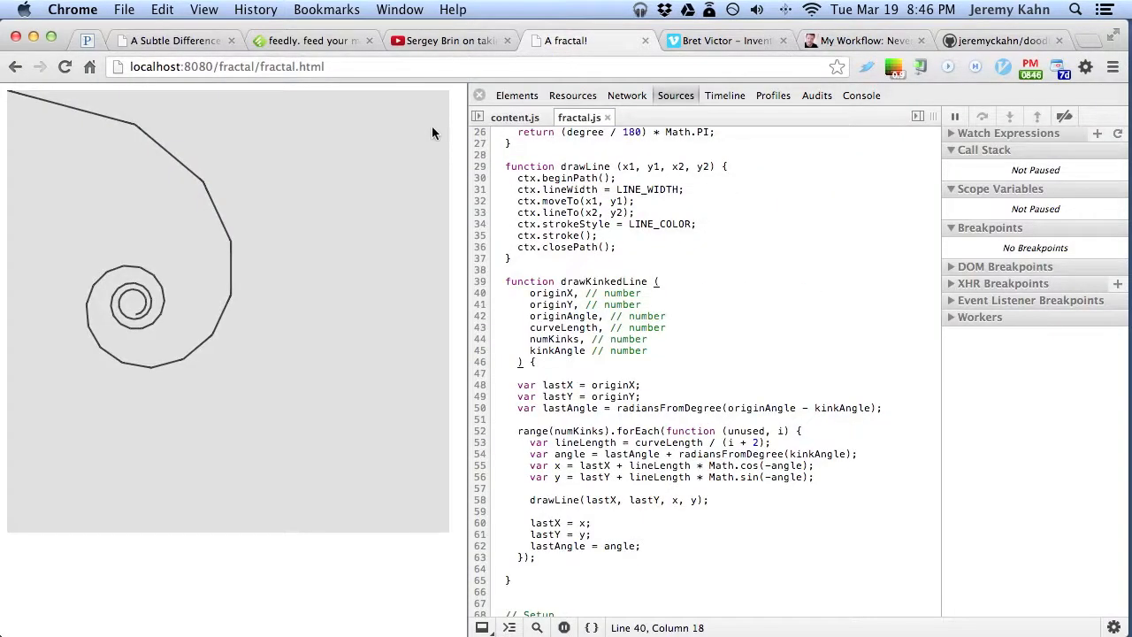
mouse_move(621, 547)
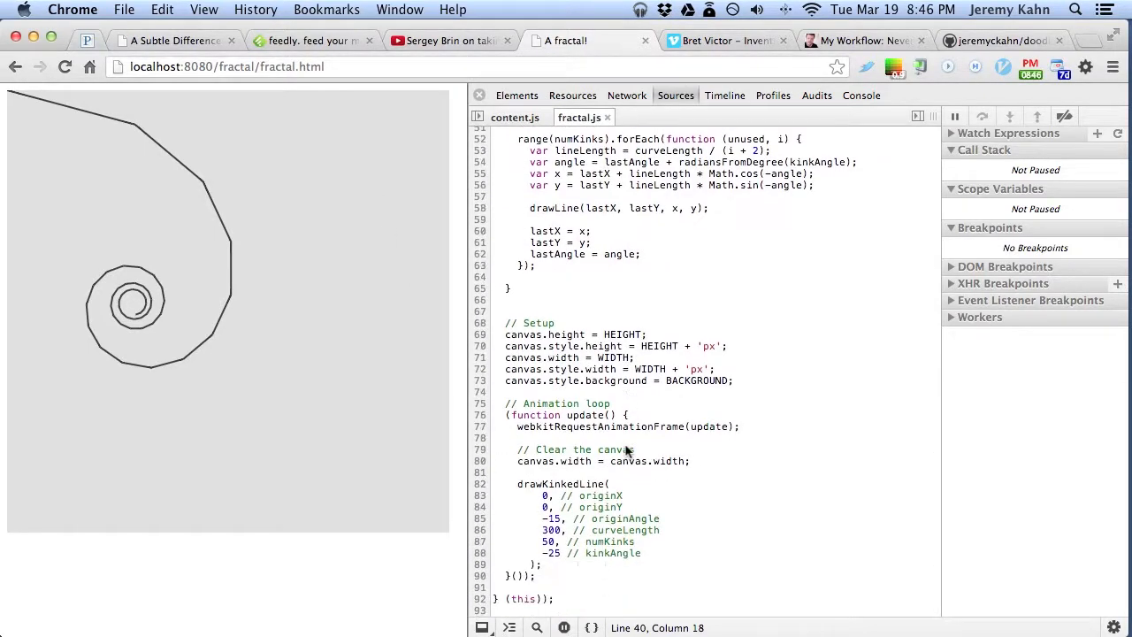
- Switch from Chrome over to the iTerm window in the doodles folder
key("cmd+tab")
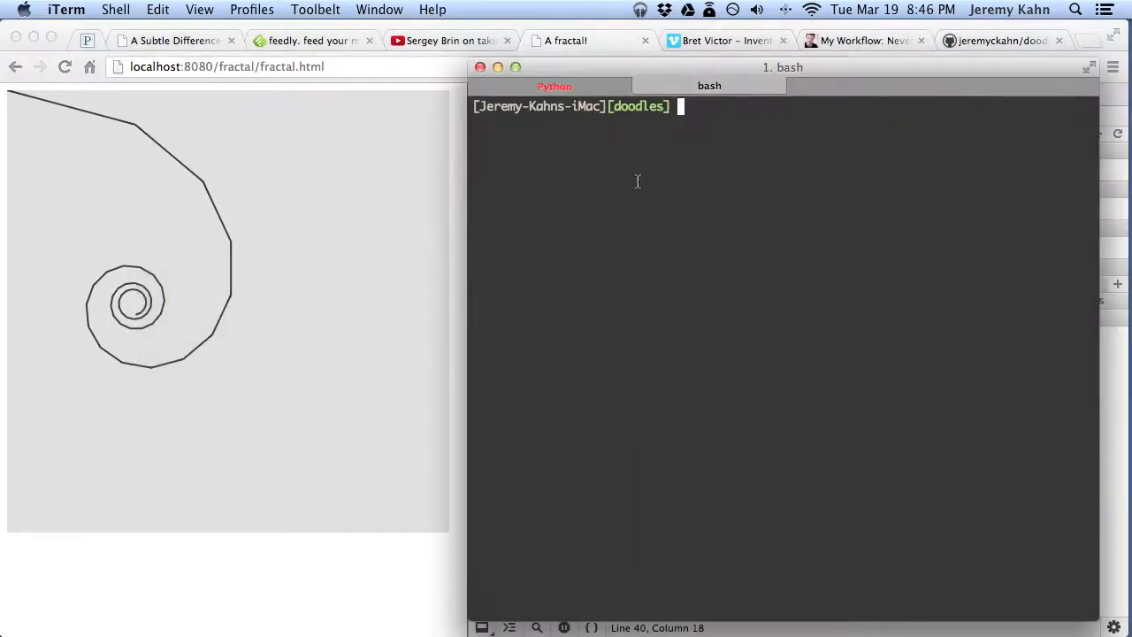
mouse_move(623, 183)
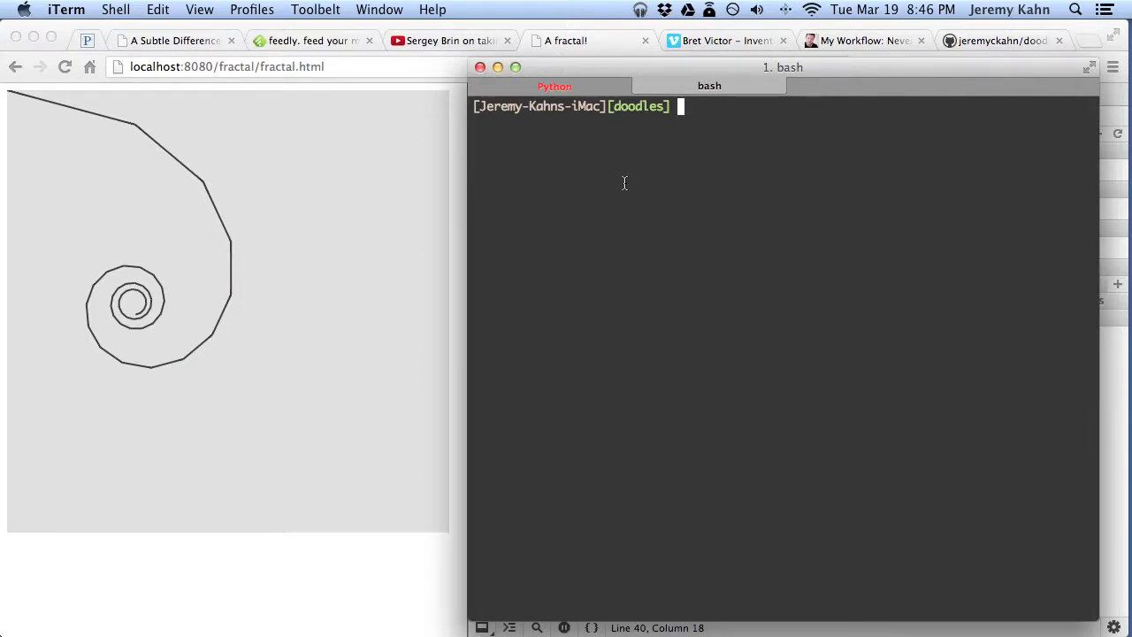
- Enter a git status command ('git statys') in the doodles bash tab
type("git statys")
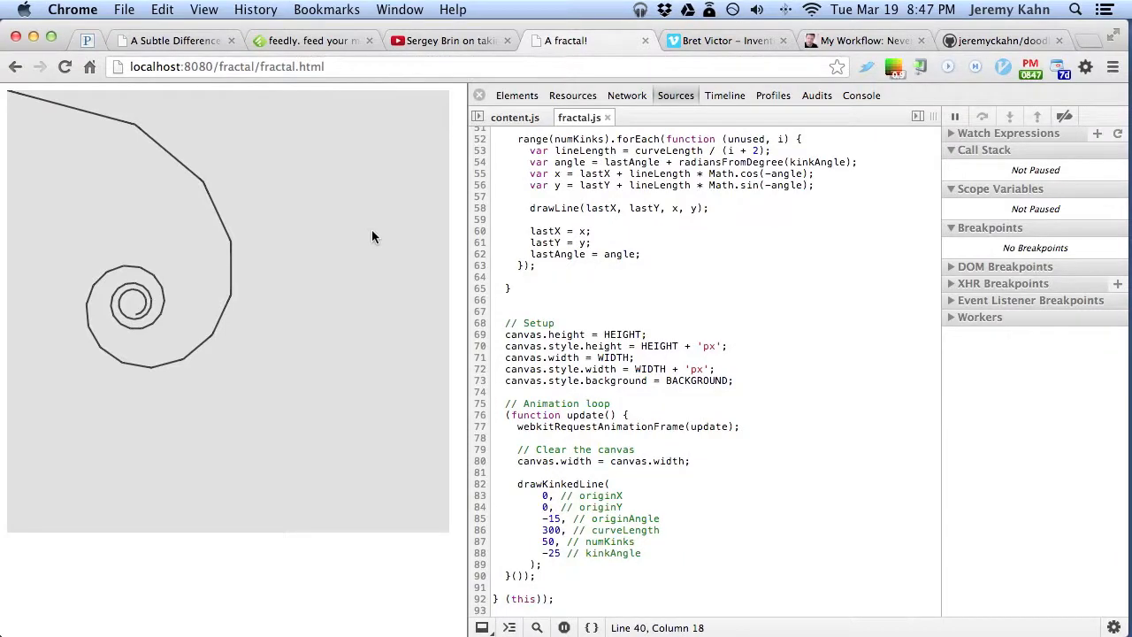
mouse_move(680, 235)
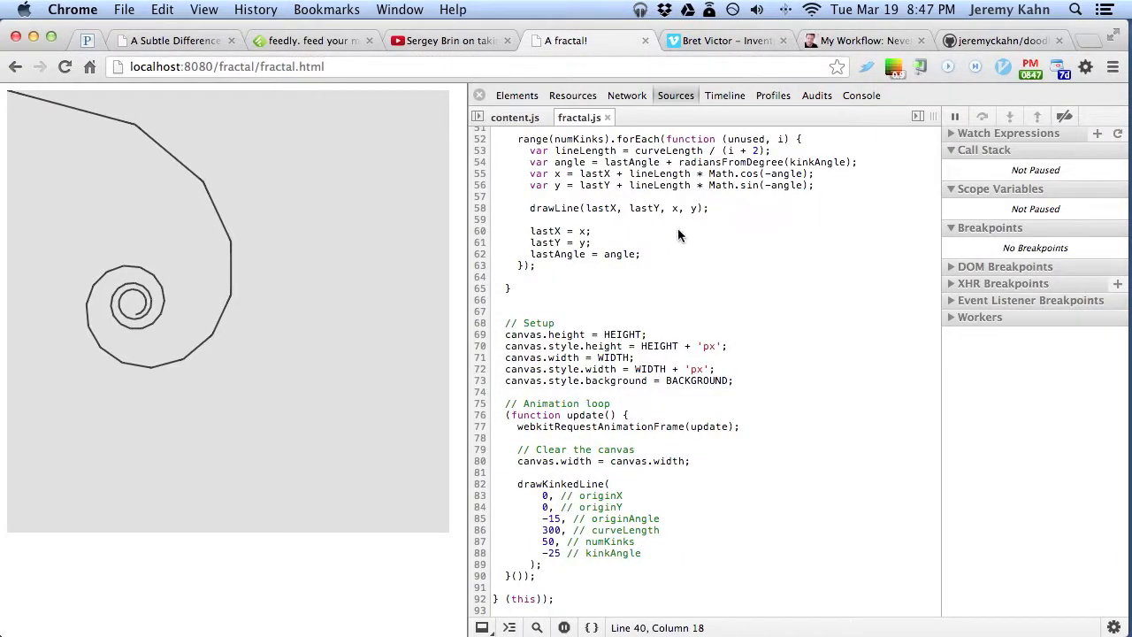
mouse_move(703, 278)
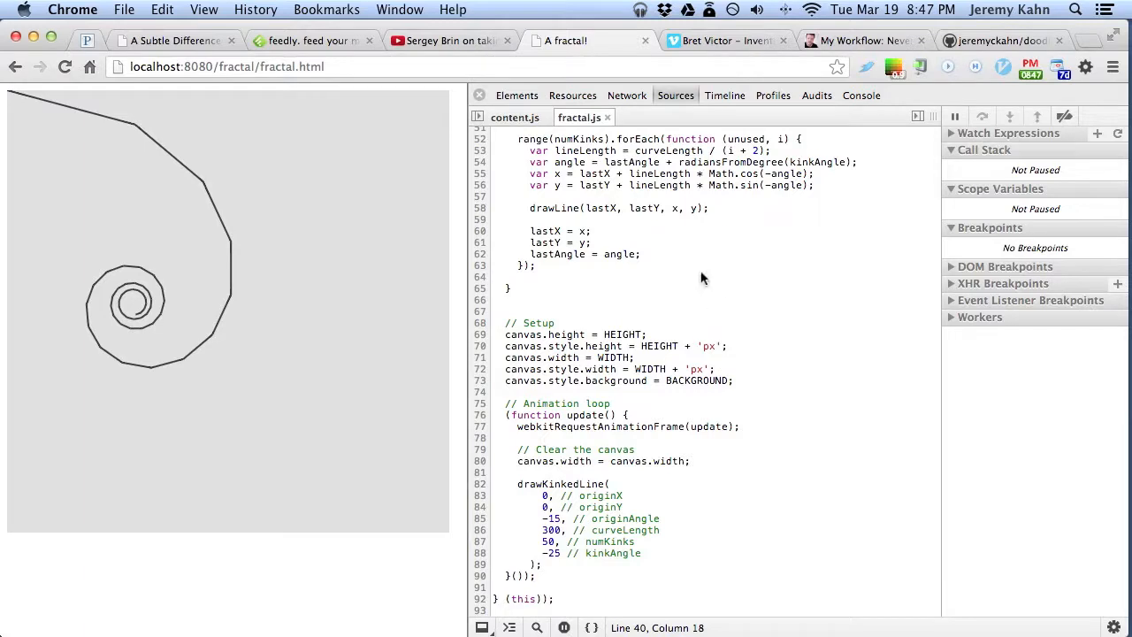
mouse_move(679, 252)
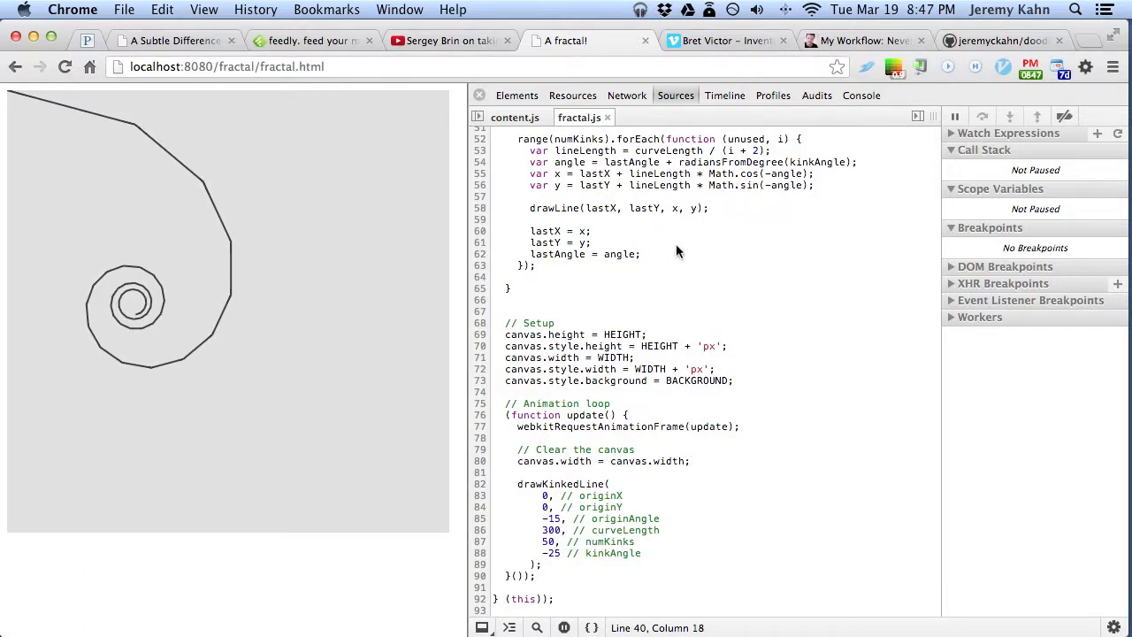
- Save fractal.js via Save As… into the src folder, replacing the existing file
right_click(678, 254)
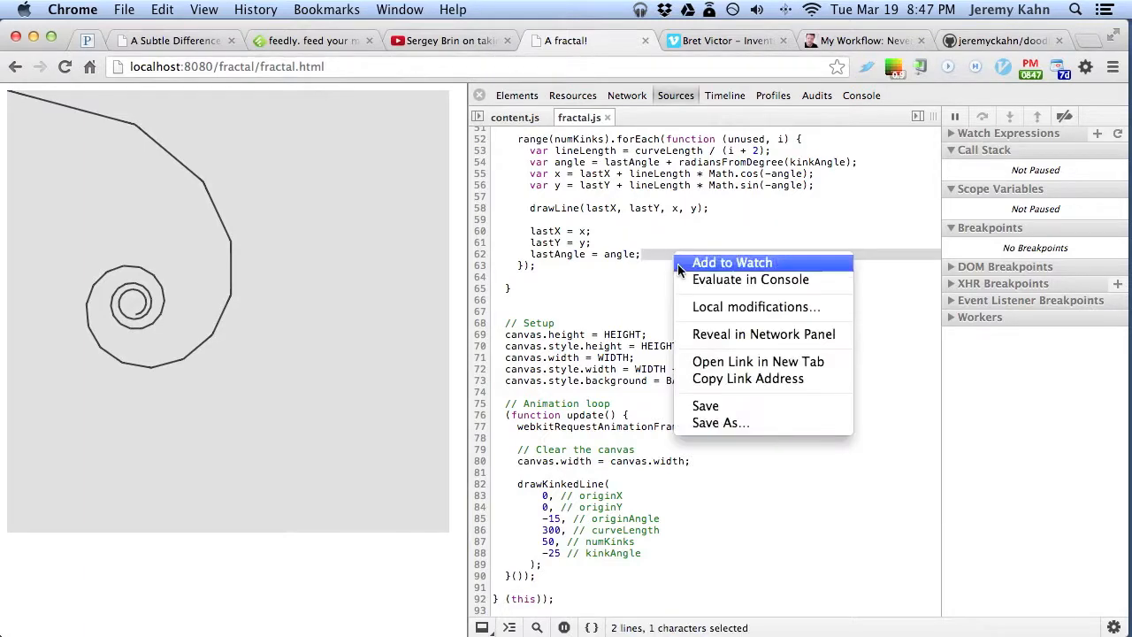
left_click(720, 422)
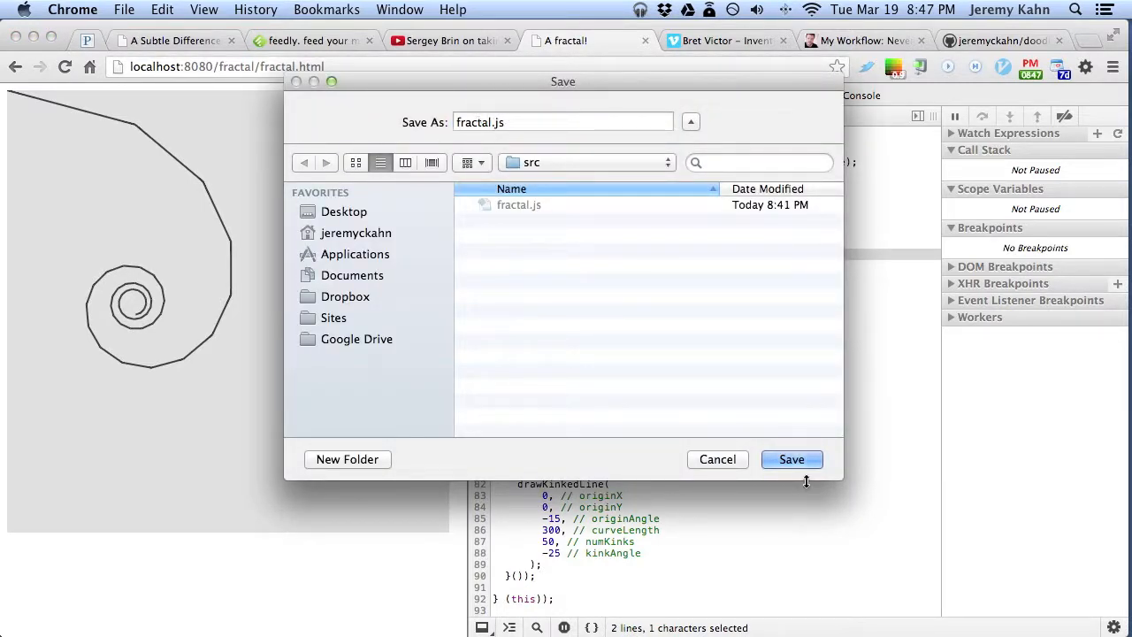
left_click(791, 459)
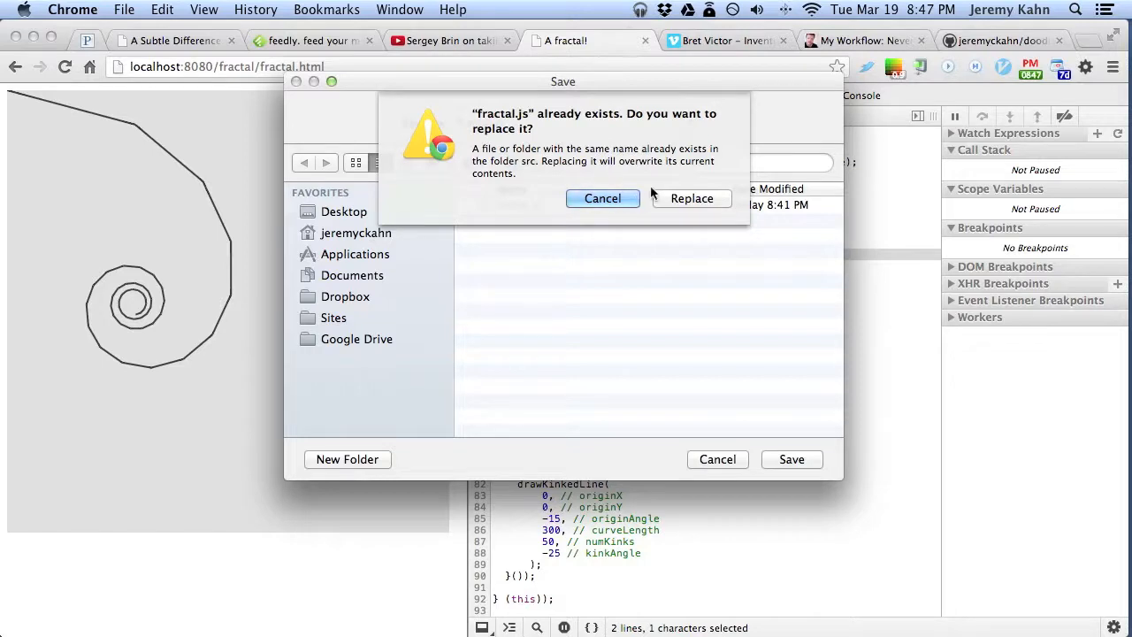
left_click(691, 198)
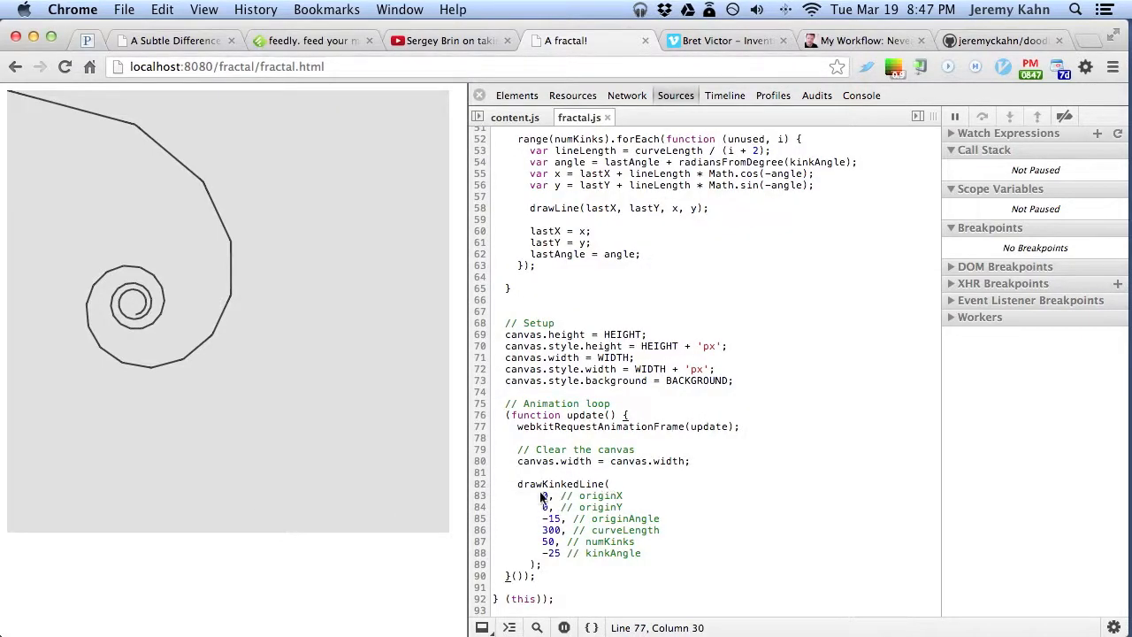
- Edit drawKinkedLine's originX argument to 50 in fractal.js
left_click_drag(542, 494, 575, 553)
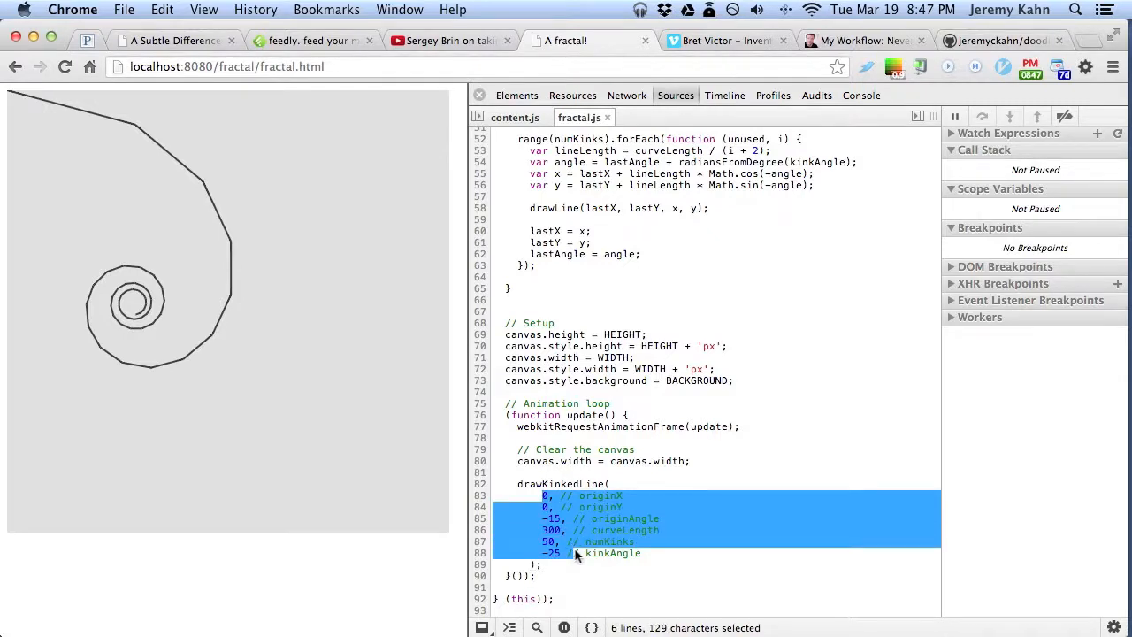
left_click(599, 552)
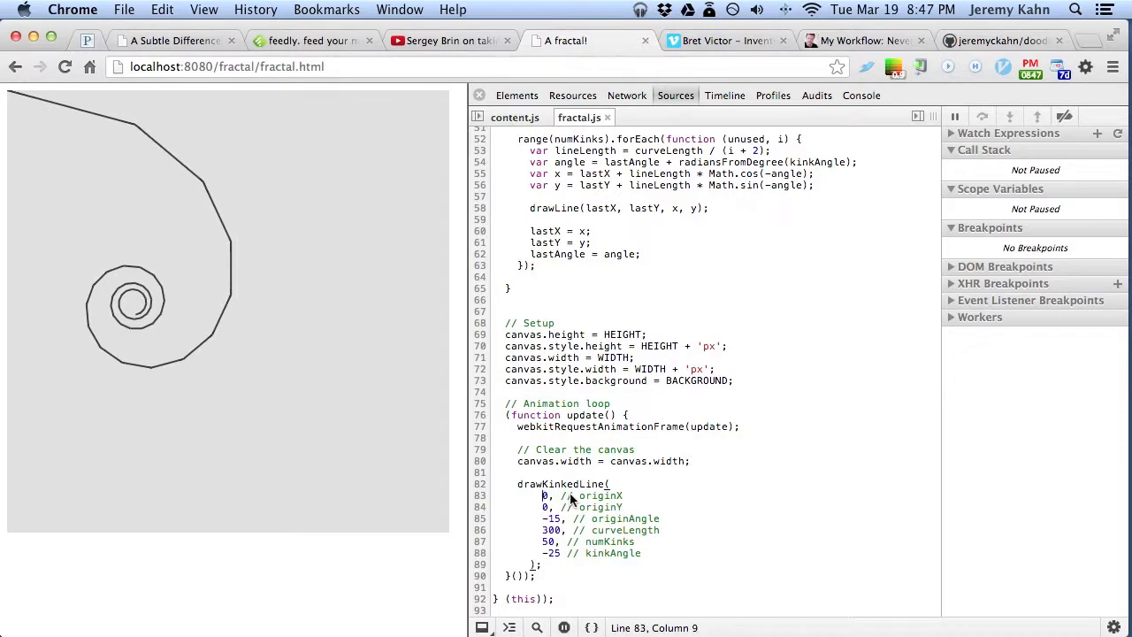
mouse_move(586, 513)
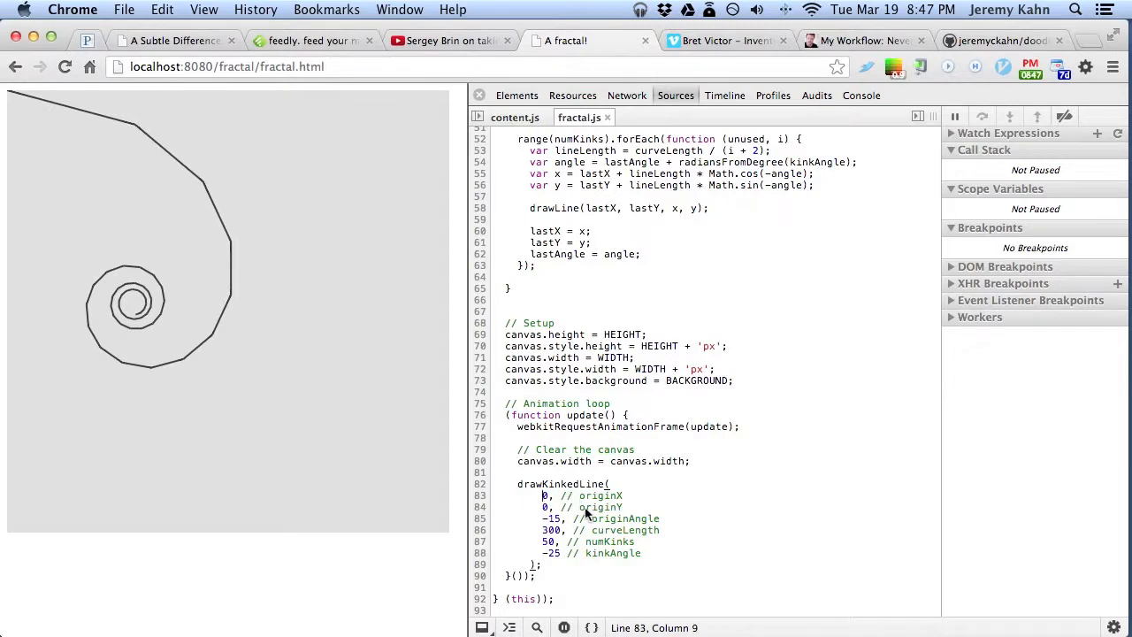
mouse_move(591, 511)
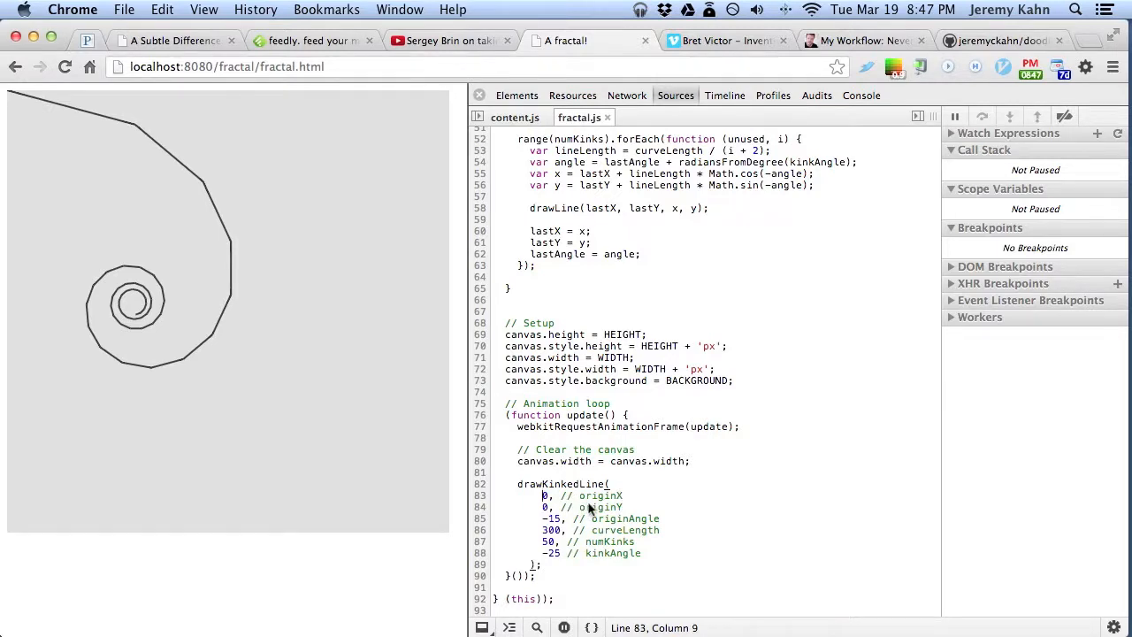
type("50")
left_click(721, 507)
type("25")
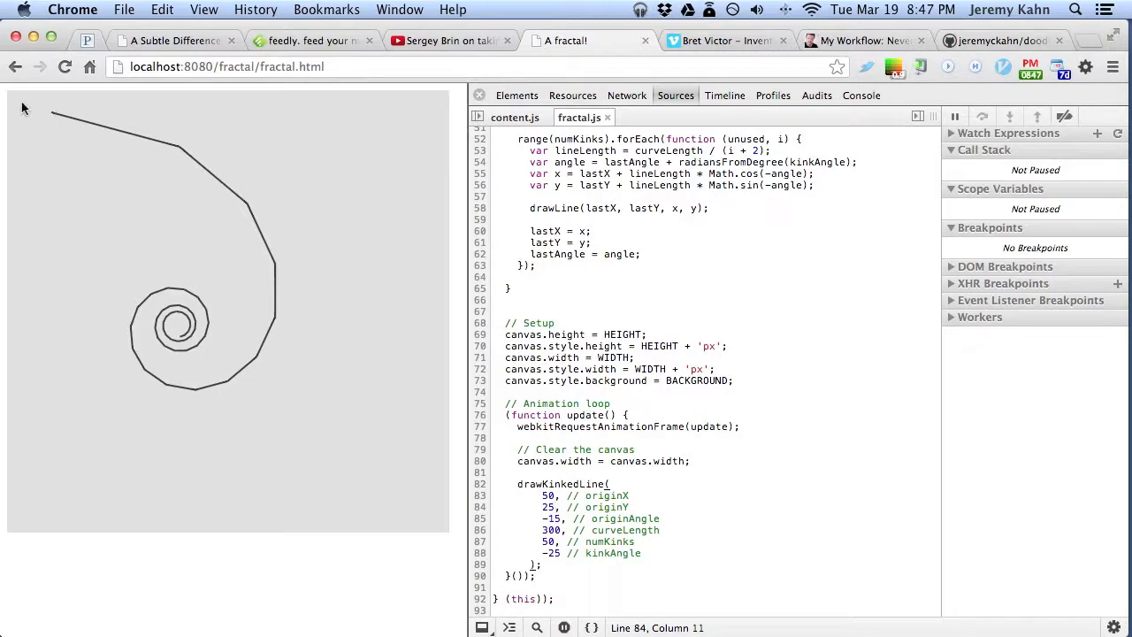
mouse_move(495, 153)
type("0")
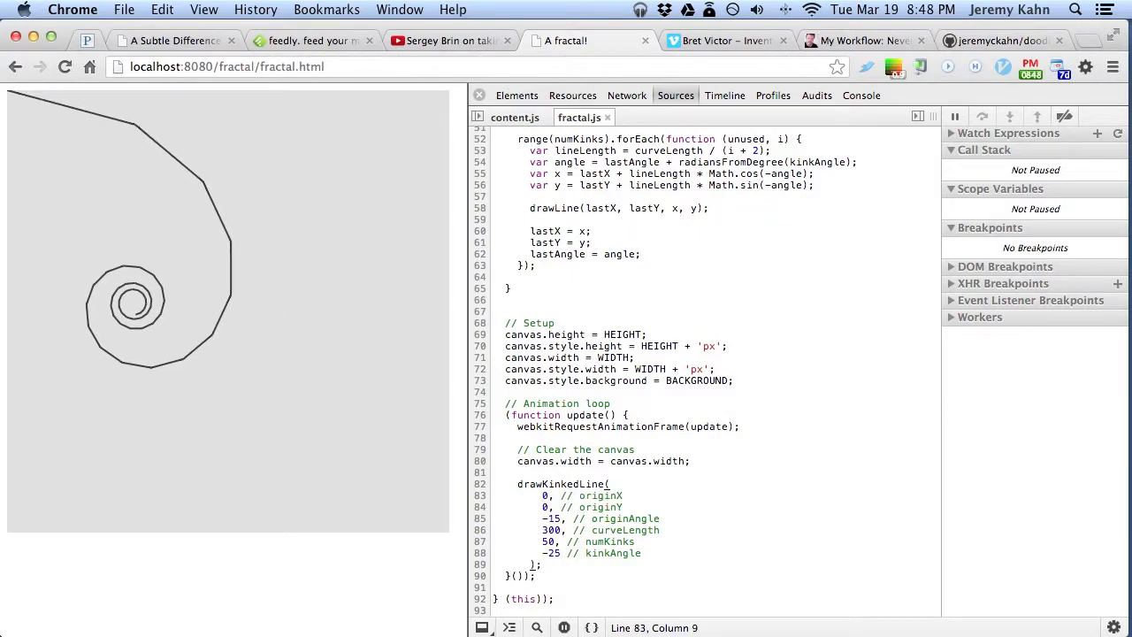
mouse_move(620, 522)
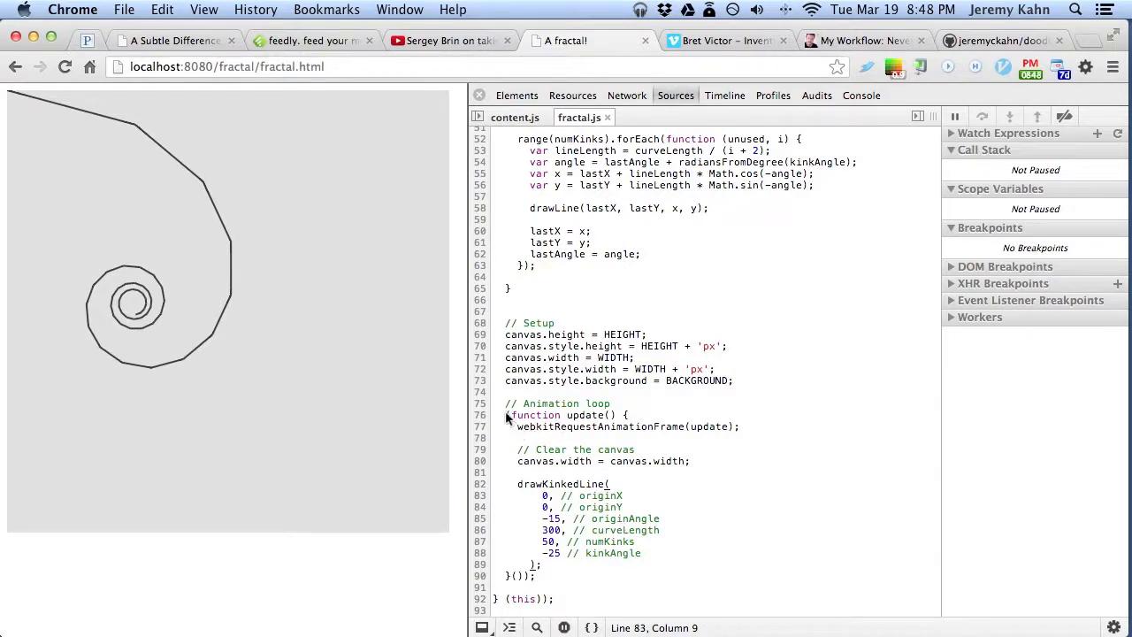
- Review the animation loop and update callback, then begin editing the spiral's parameter values
left_click_drag(505, 415, 535, 576)
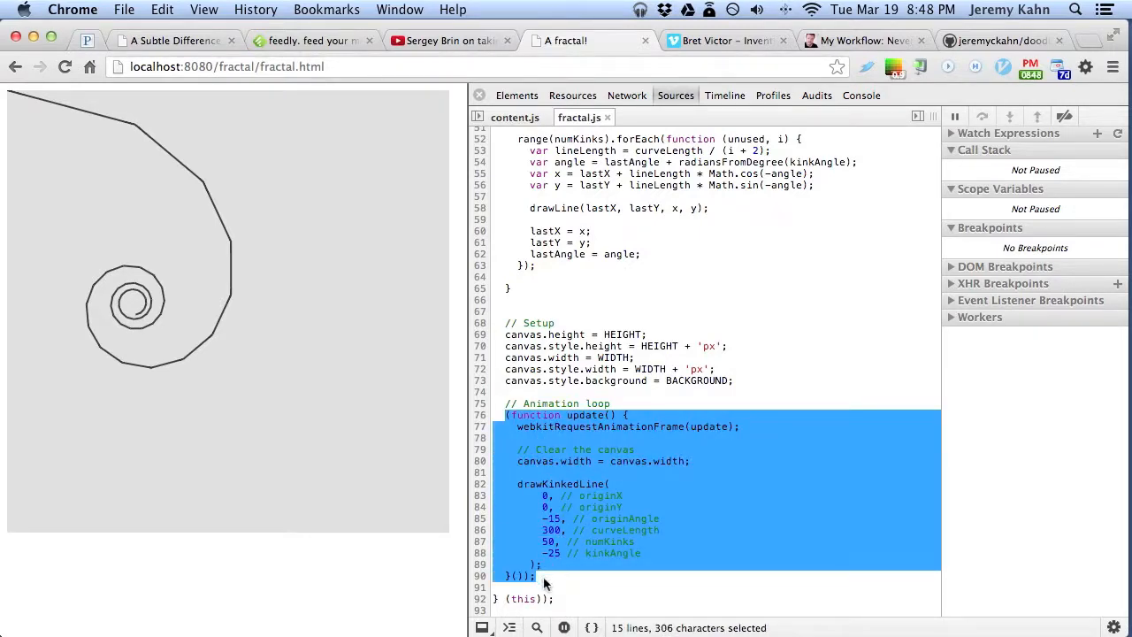
left_click(563, 437)
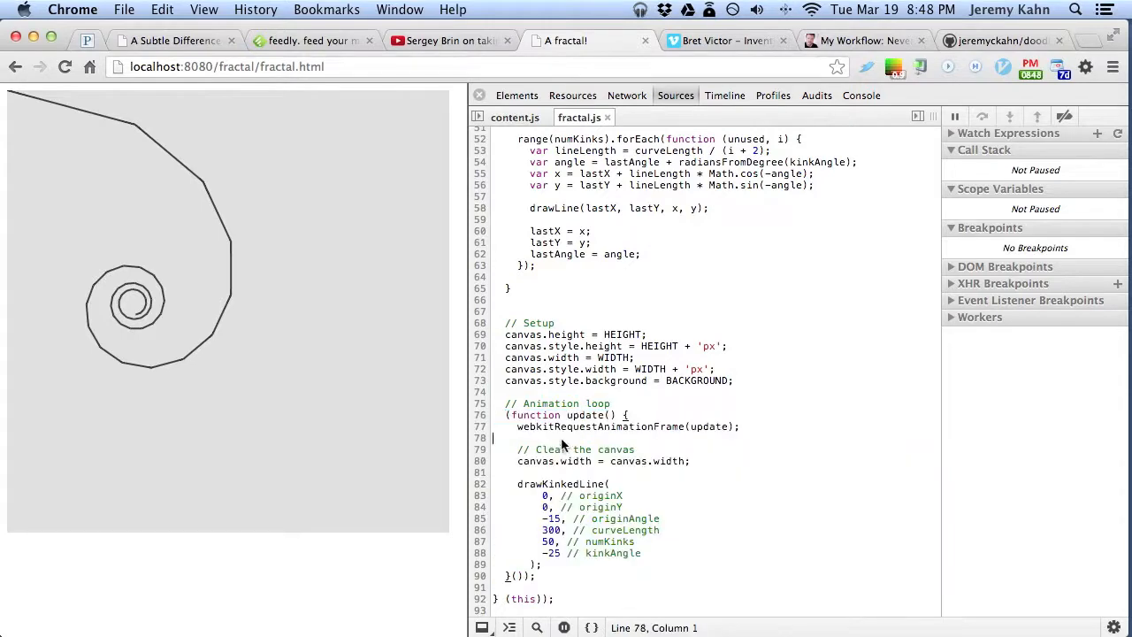
left_click_drag(517, 426, 739, 426)
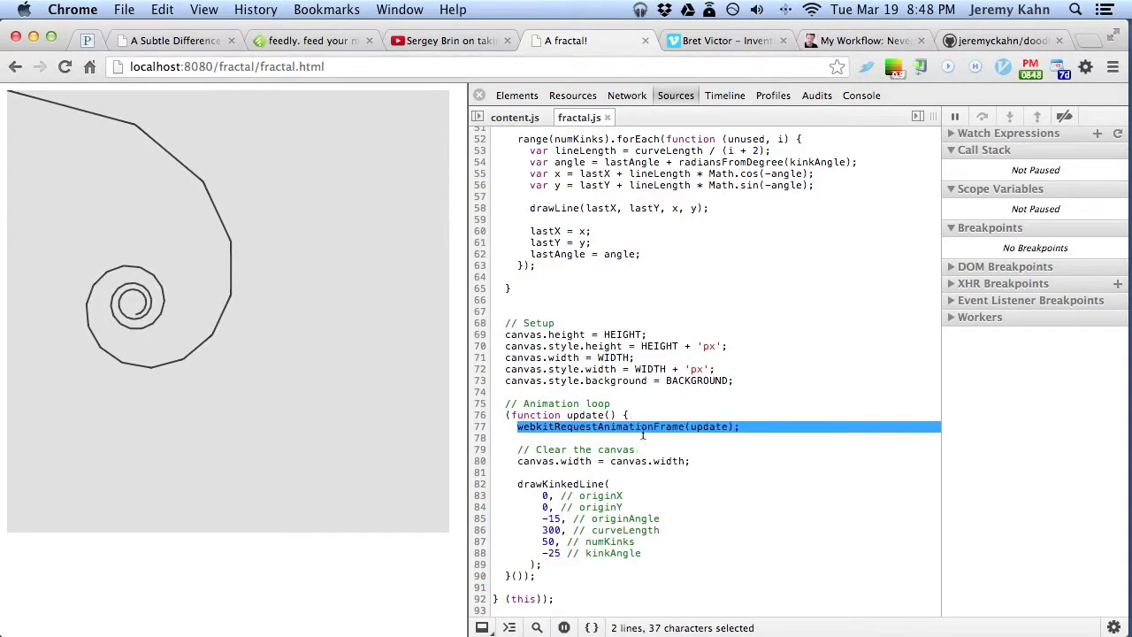
left_click(707, 426)
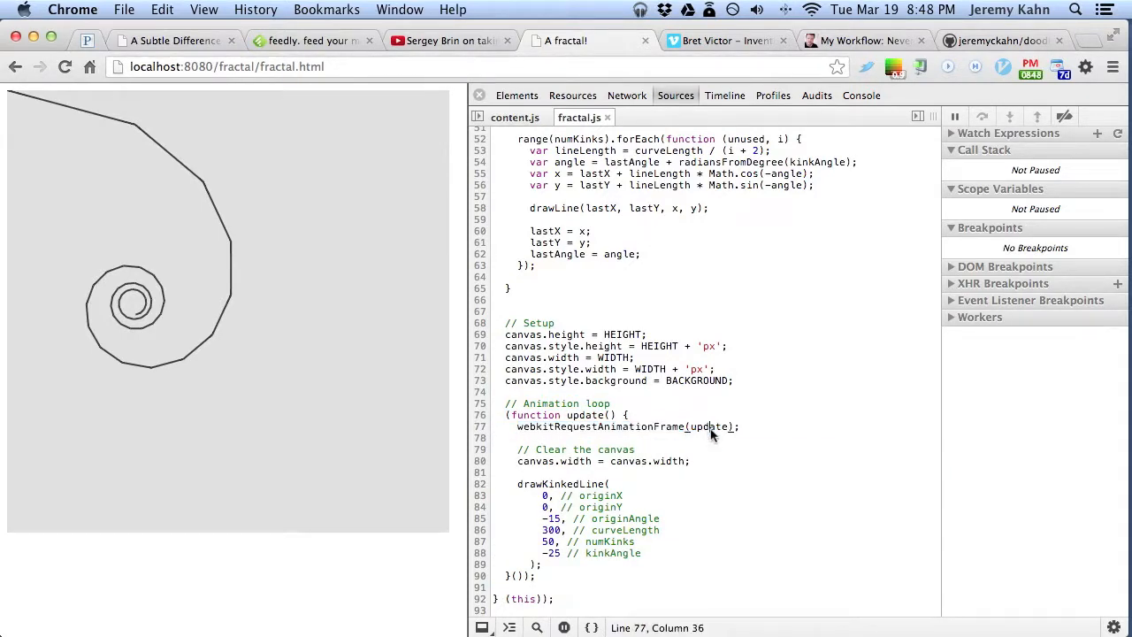
double_click(708, 426)
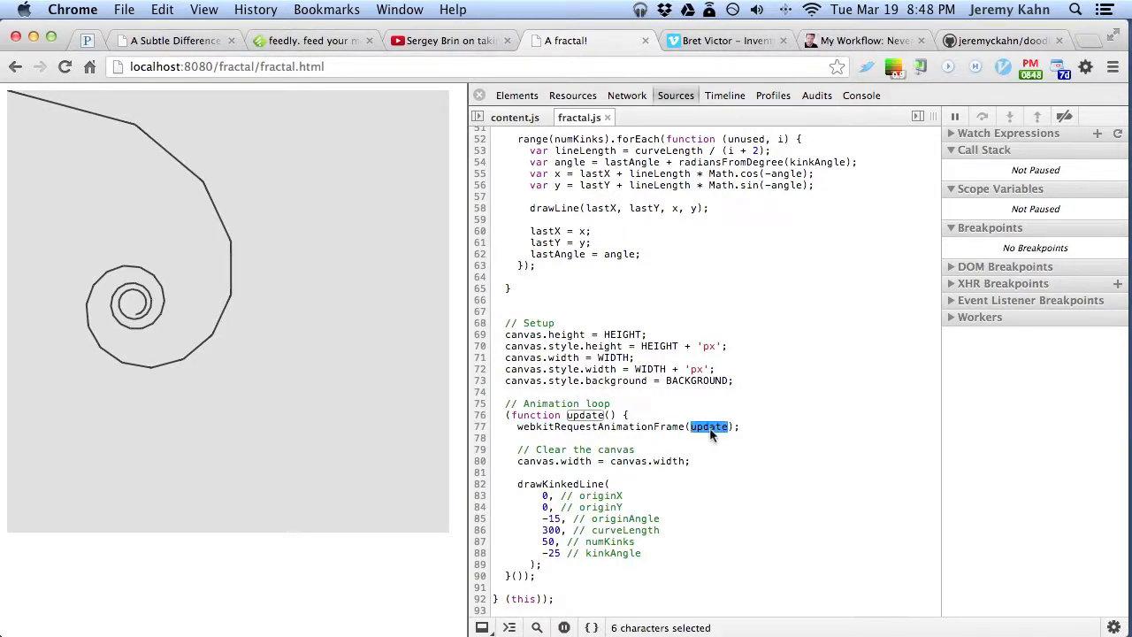
mouse_move(591, 415)
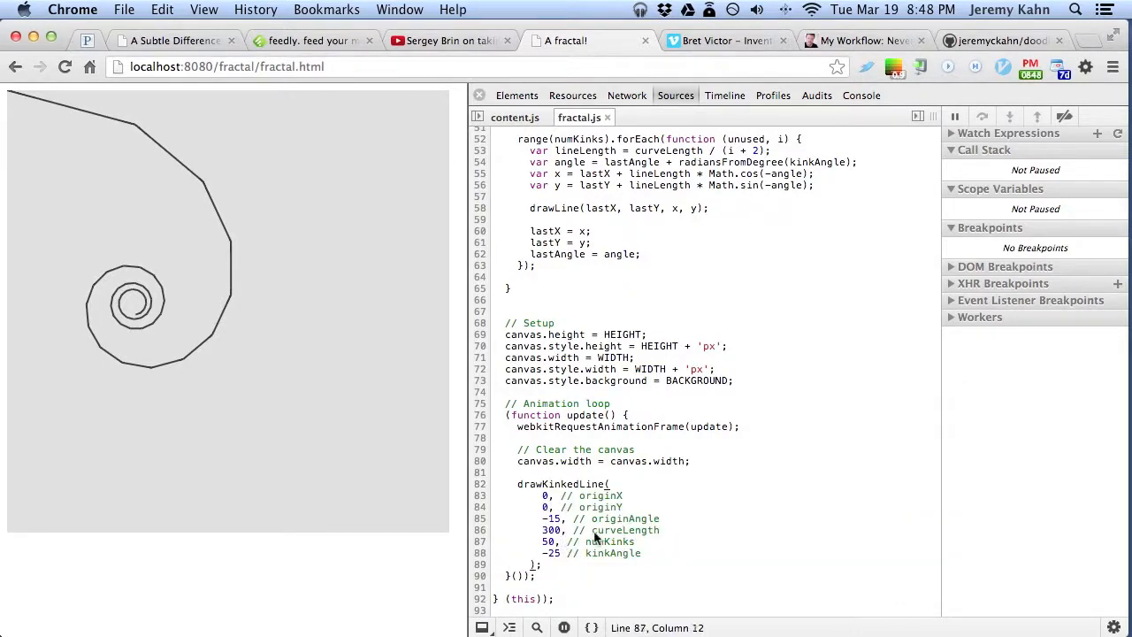
left_click(559, 530)
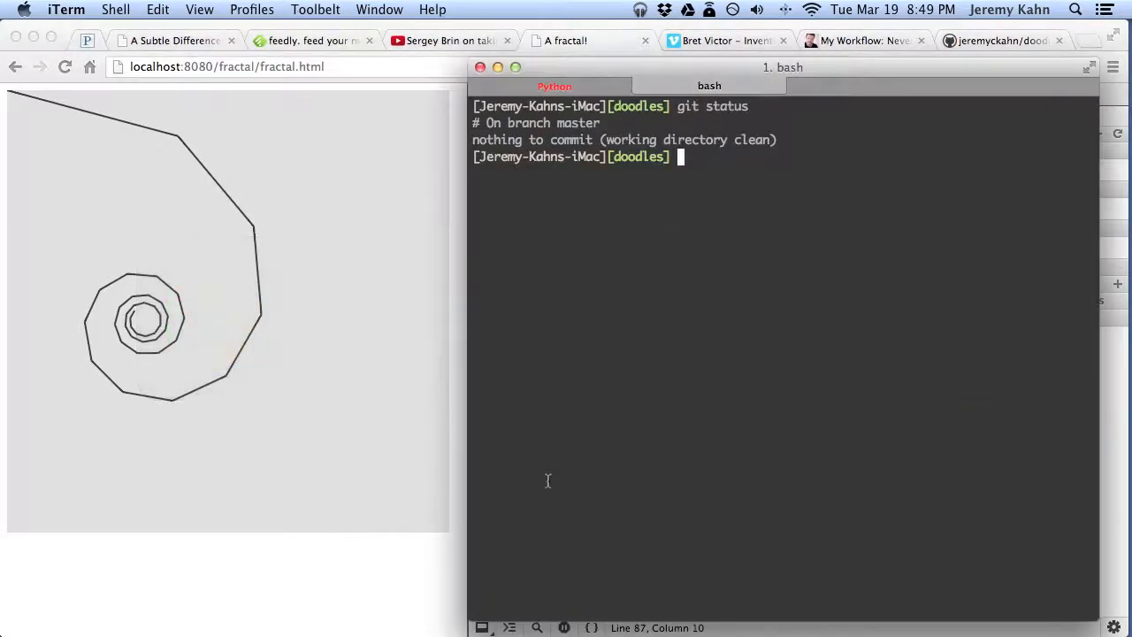
- Run git status in iTerm to see fractal/src/fractal.js reported as modified
type("git status")
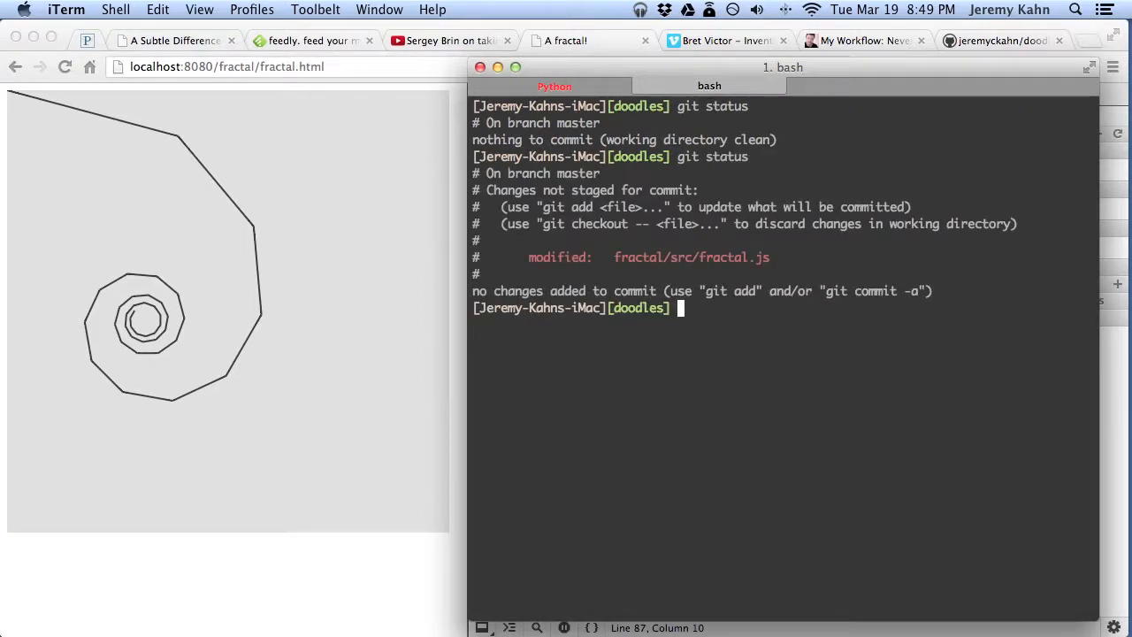
type("gi")
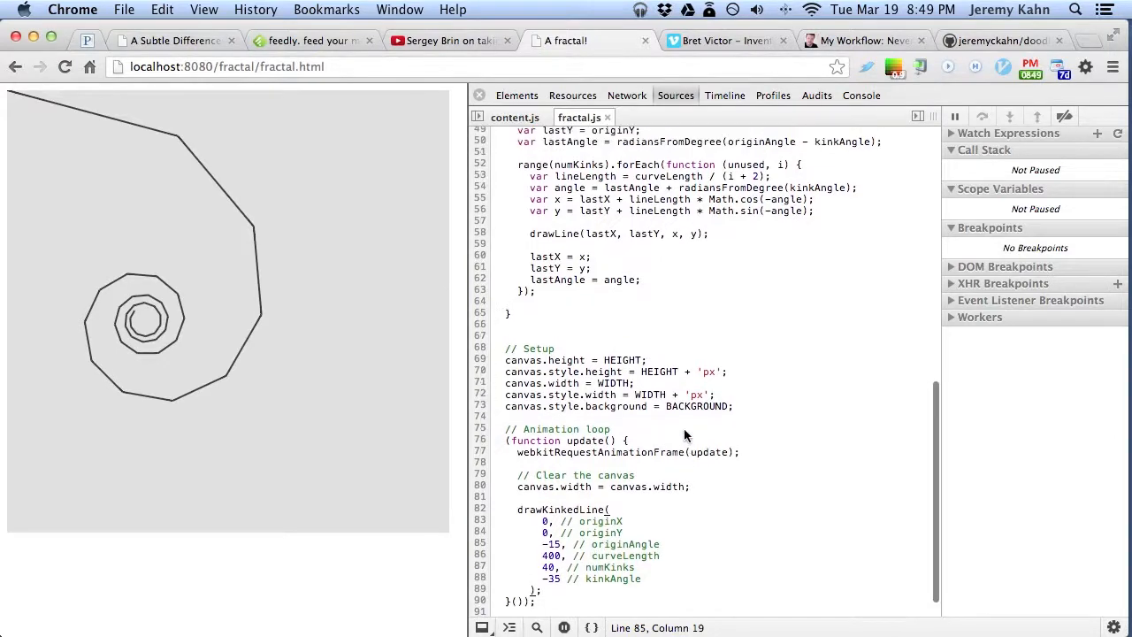
- Change Math.cos to Math.sin in the x calculation and select sin in the y calculation
scroll("down", 3)
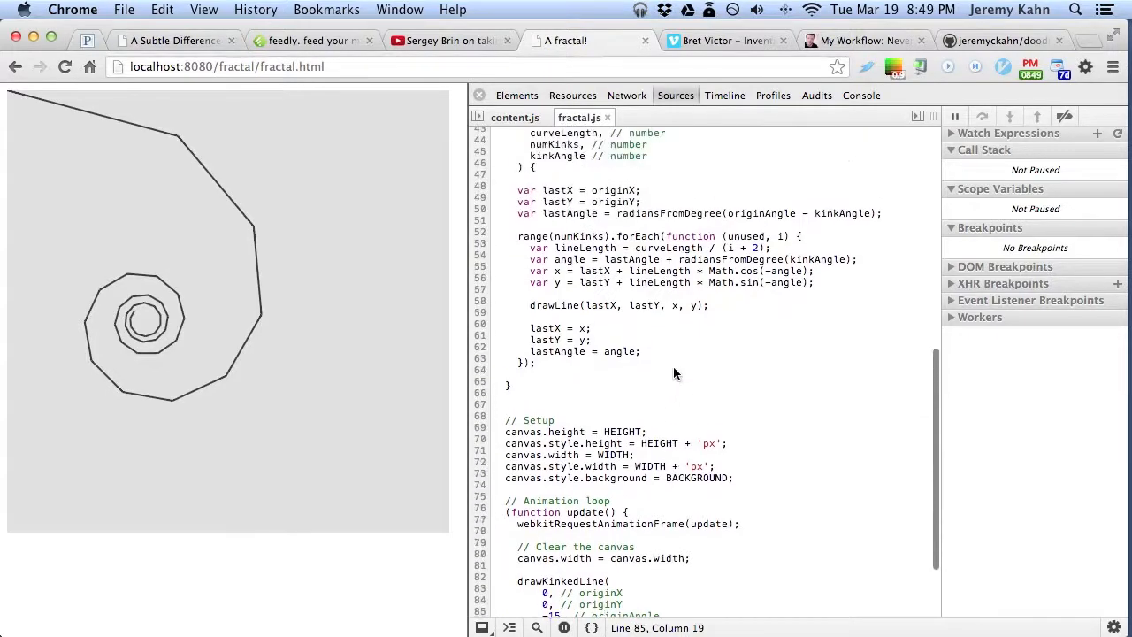
scroll("down", 3)
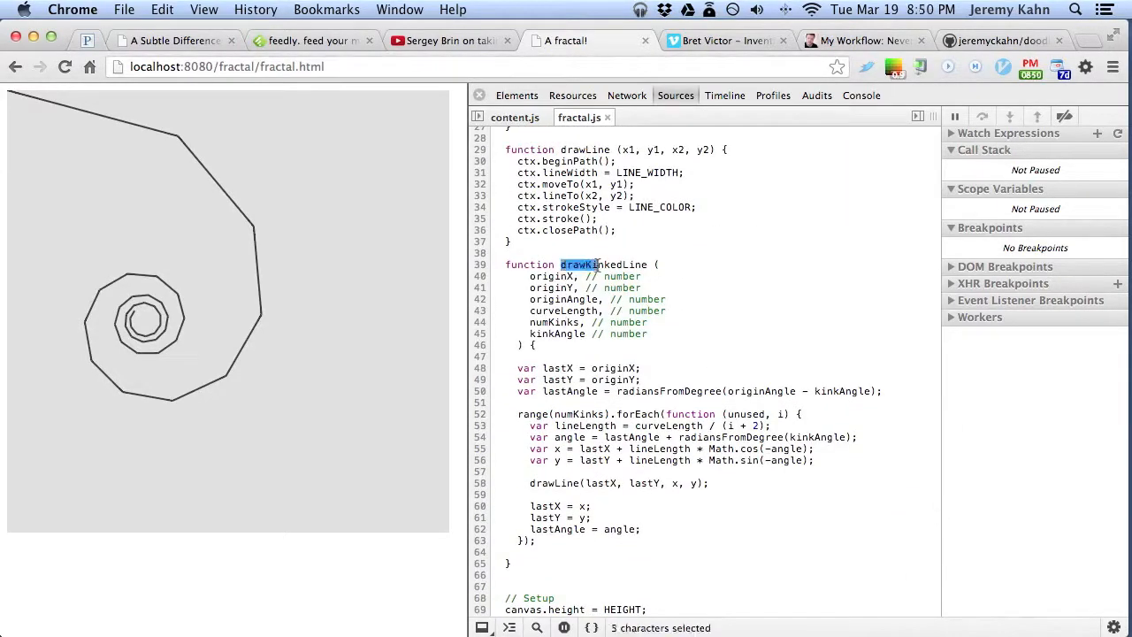
double_click(603, 264)
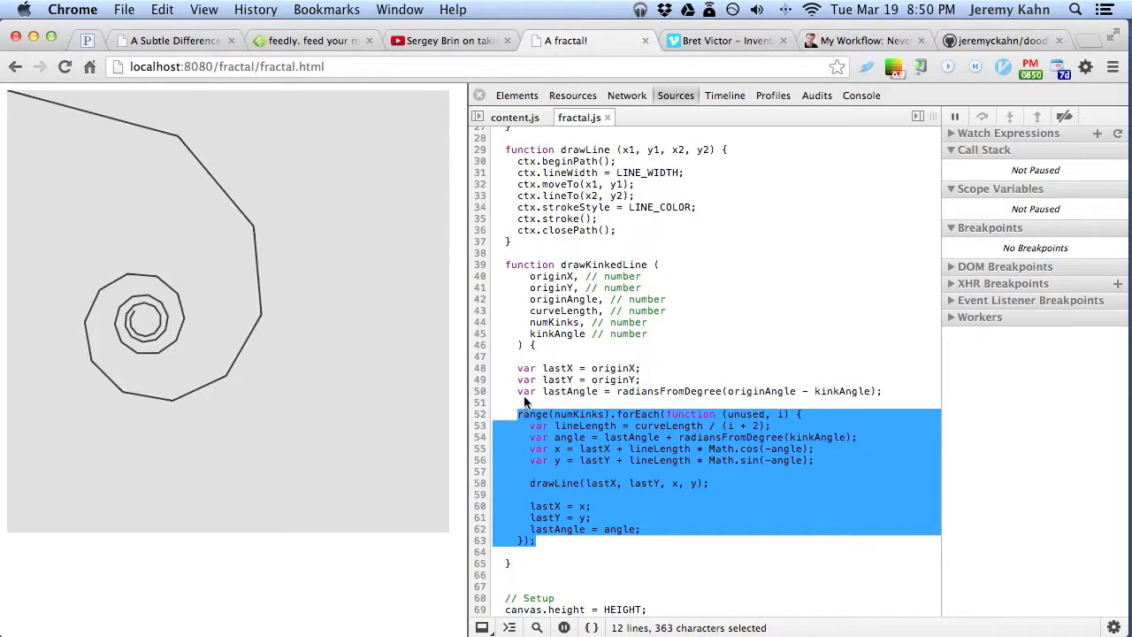
left_click(631, 380)
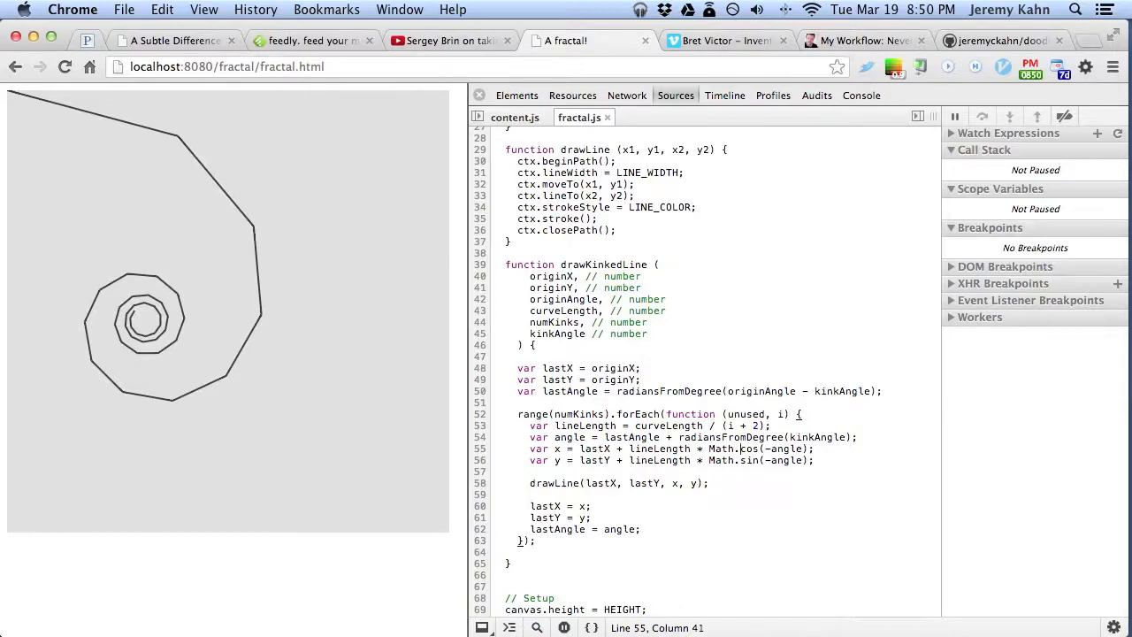
type("sin")
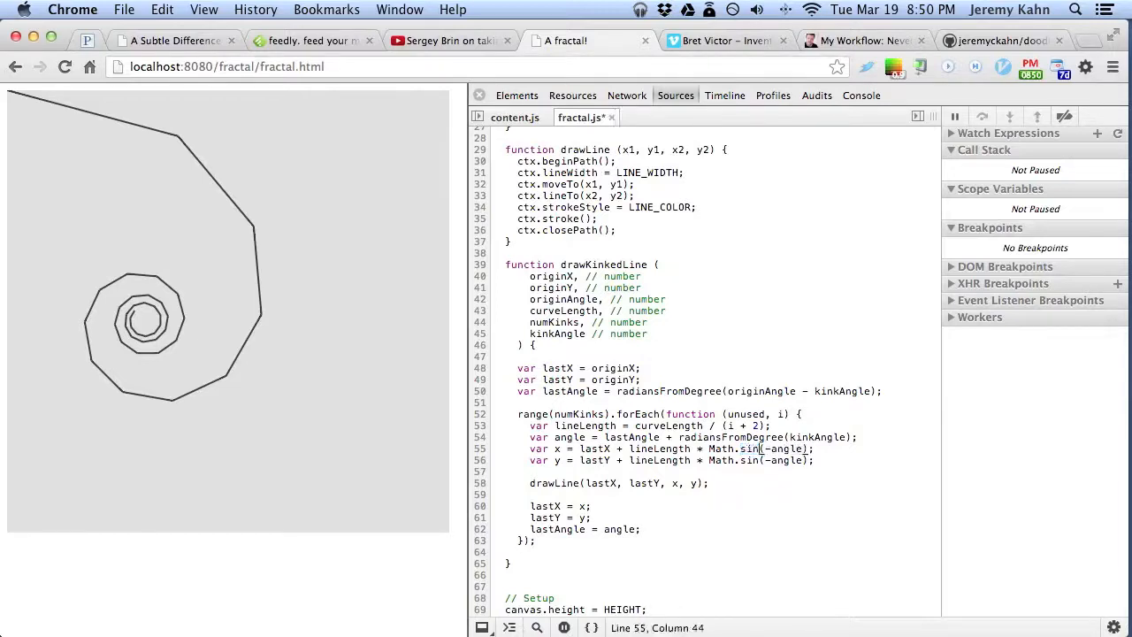
double_click(748, 459)
type("co")
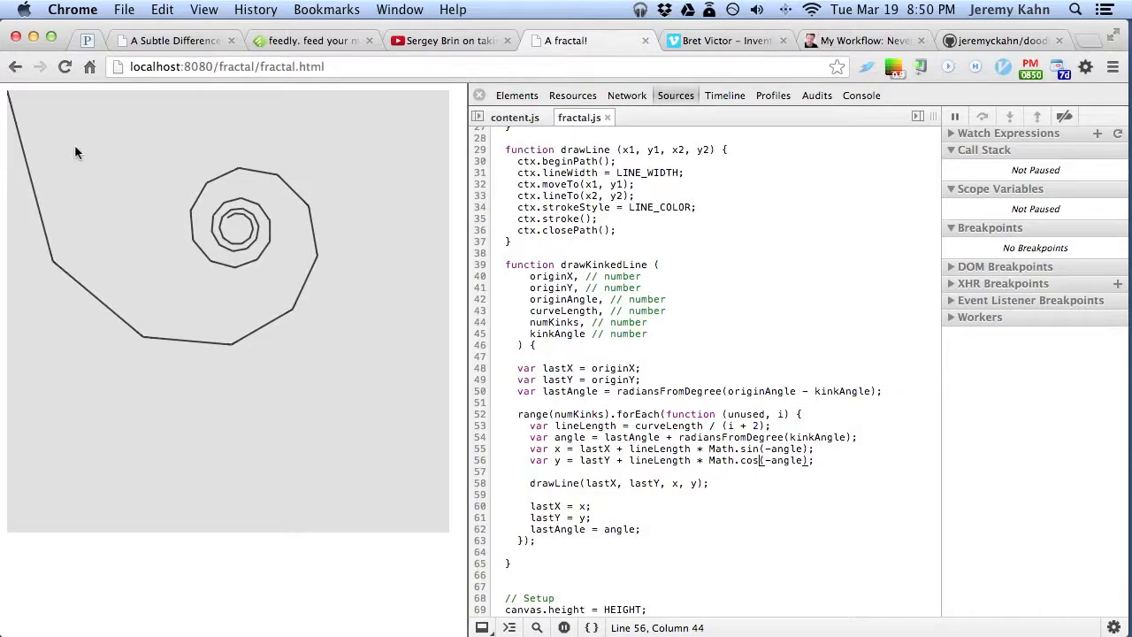
mouse_move(718, 456)
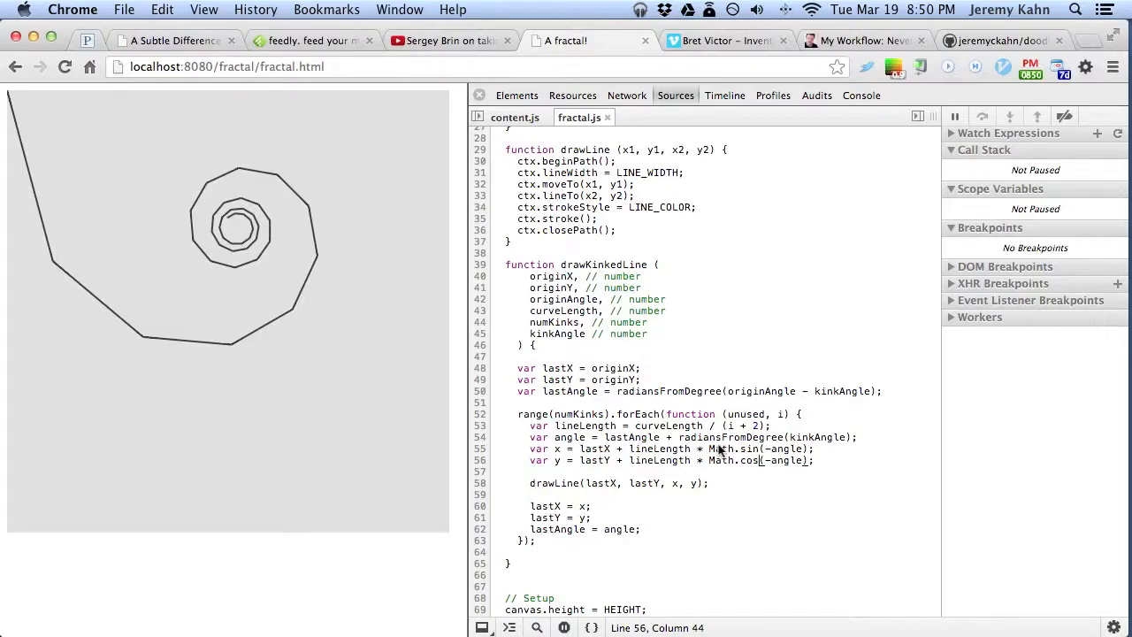
mouse_move(730, 324)
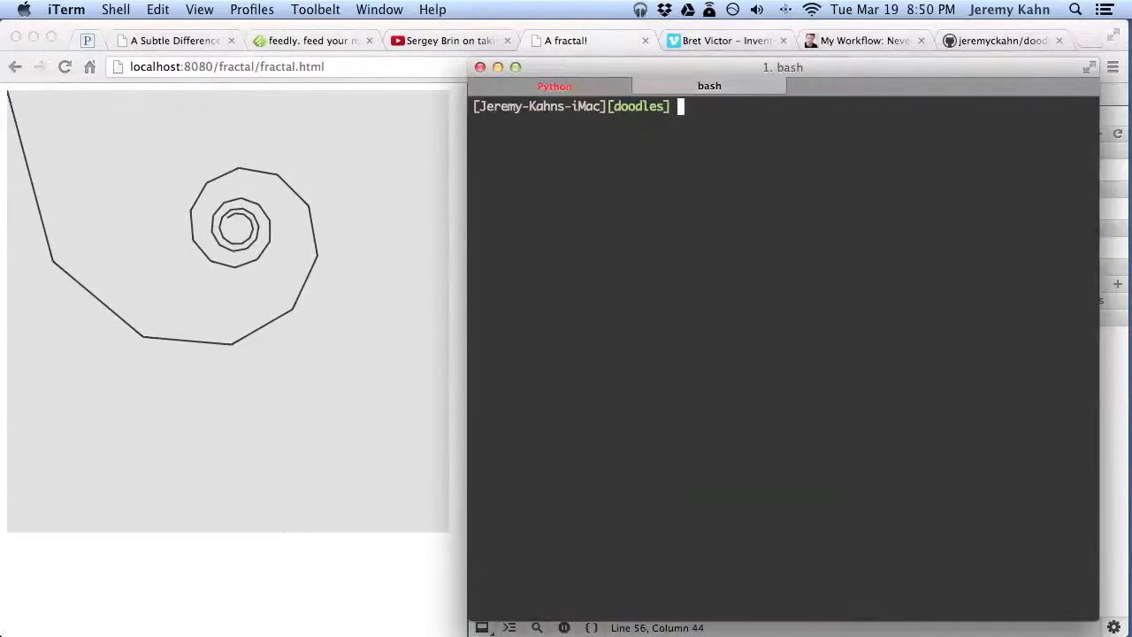
- Run git diff in iTerm to list the fractal.js changes
type("git")
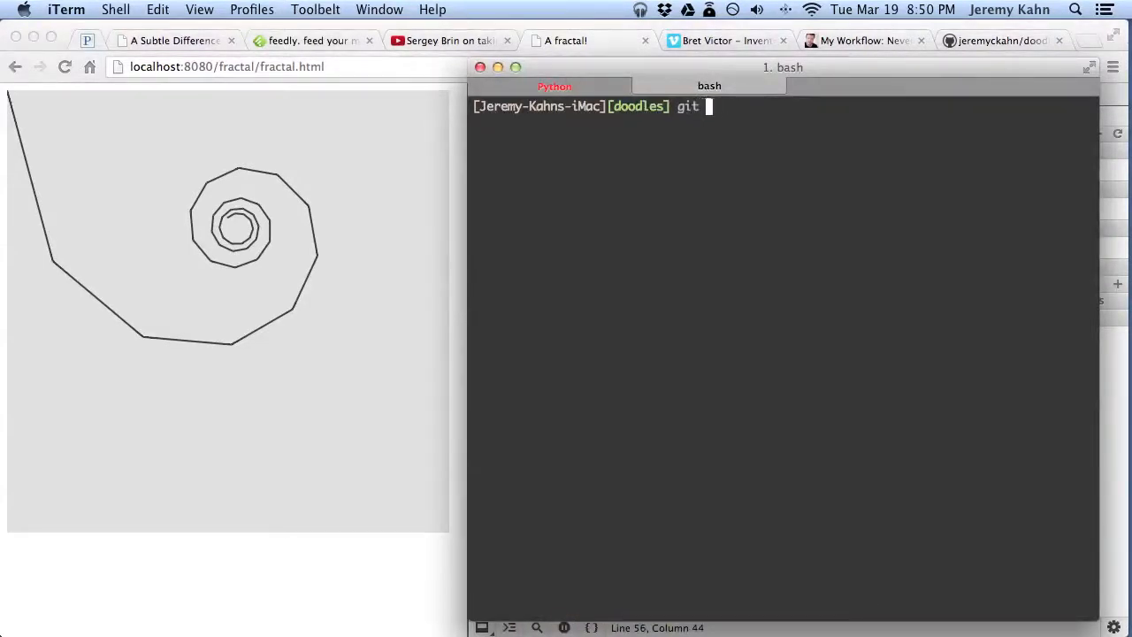
type("diff")
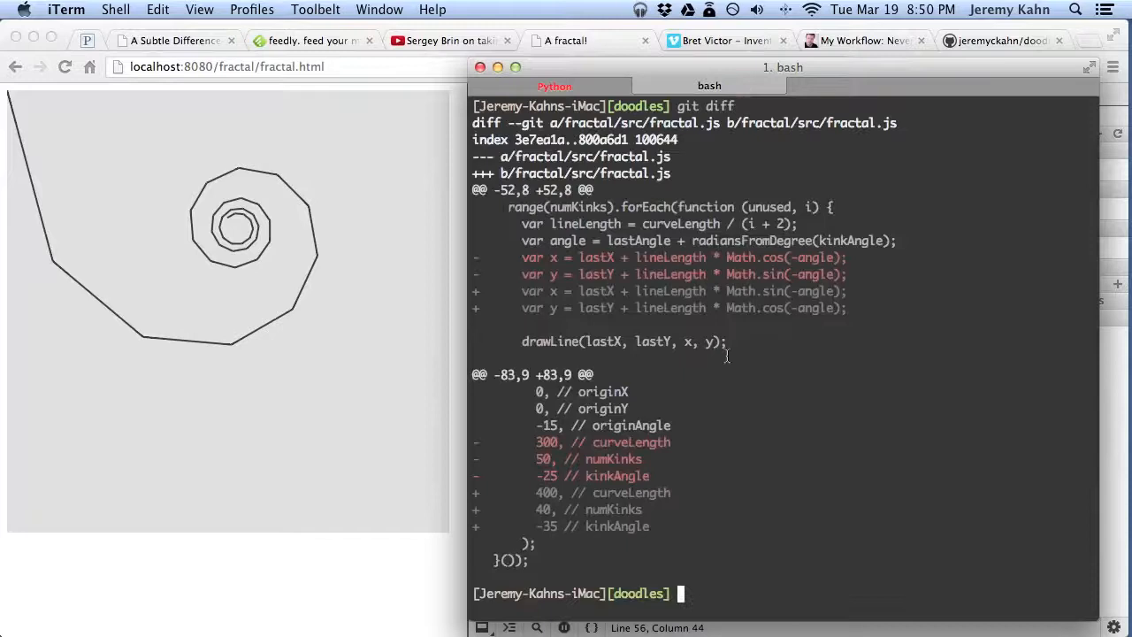